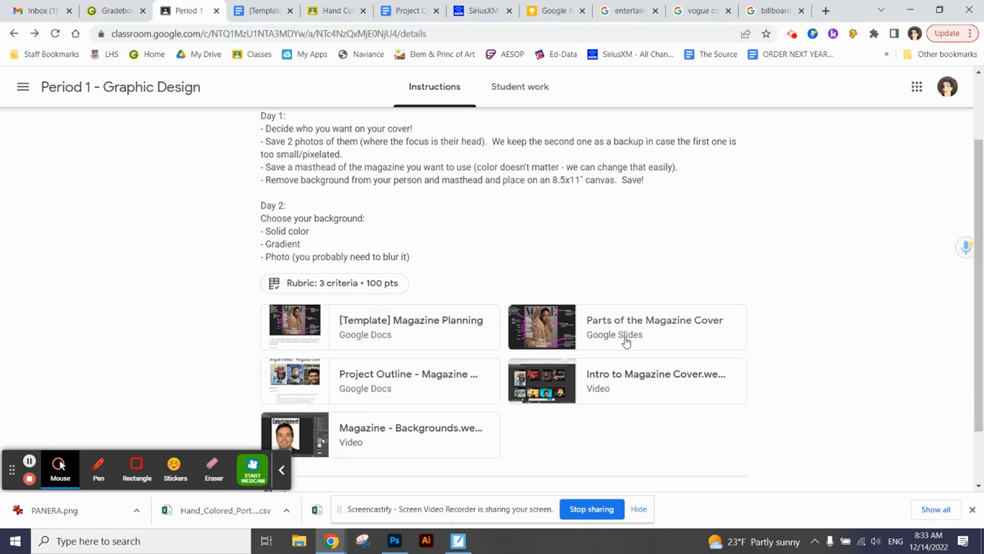
Open the 'Parts of the Magazine Cover' slides from the Period 1 Graphic Design assignment.
{"action": "left_click", "coordinate": [654, 326]}
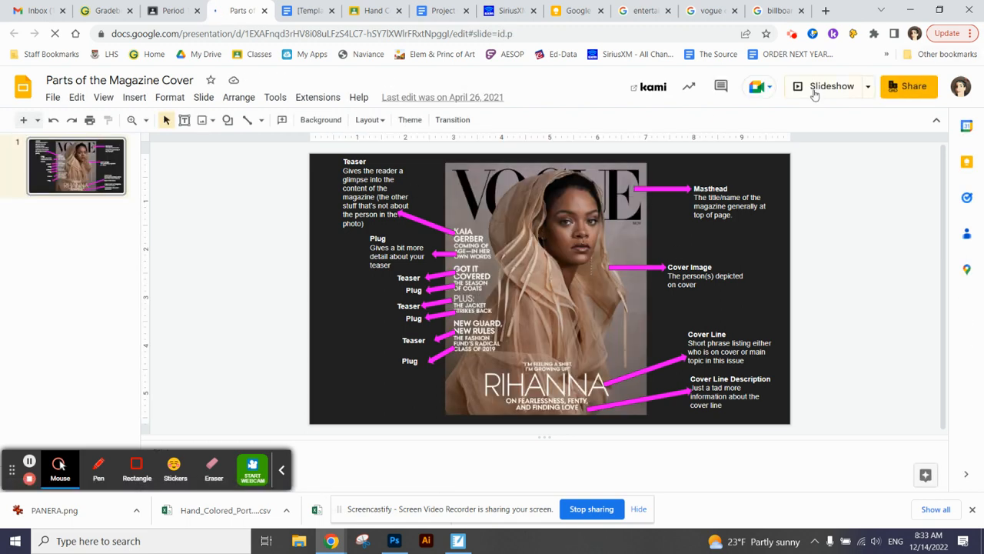
{"action": "left_click", "coordinate": [832, 86]}
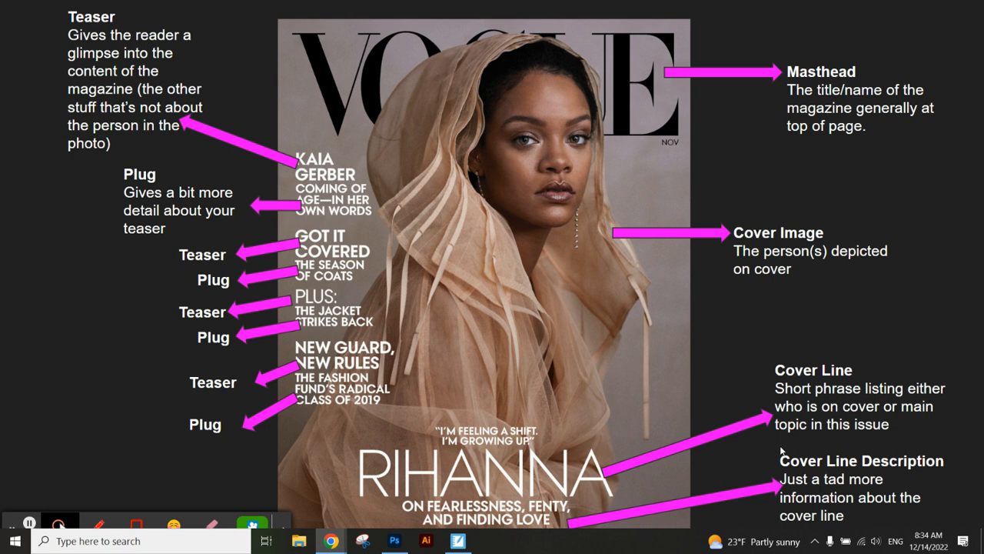
{"action": "mouse_move", "coordinate": [371, 464]}
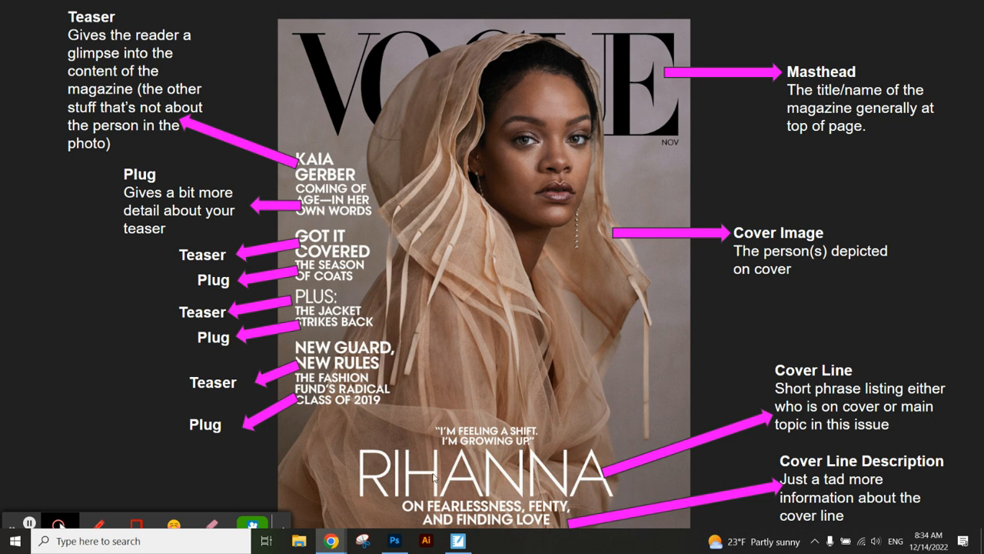
{"action": "mouse_move", "coordinate": [508, 265]}
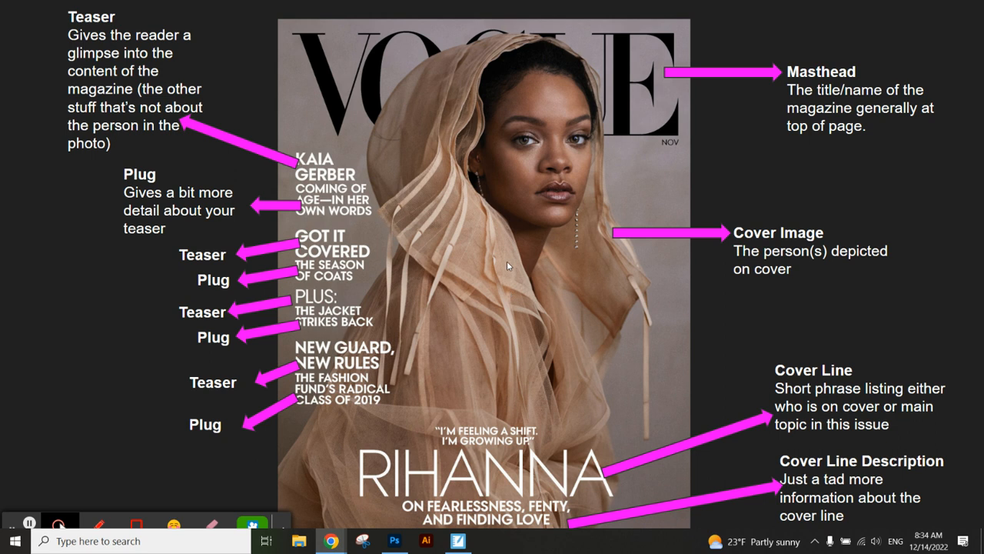
{"action": "mouse_move", "coordinate": [592, 422]}
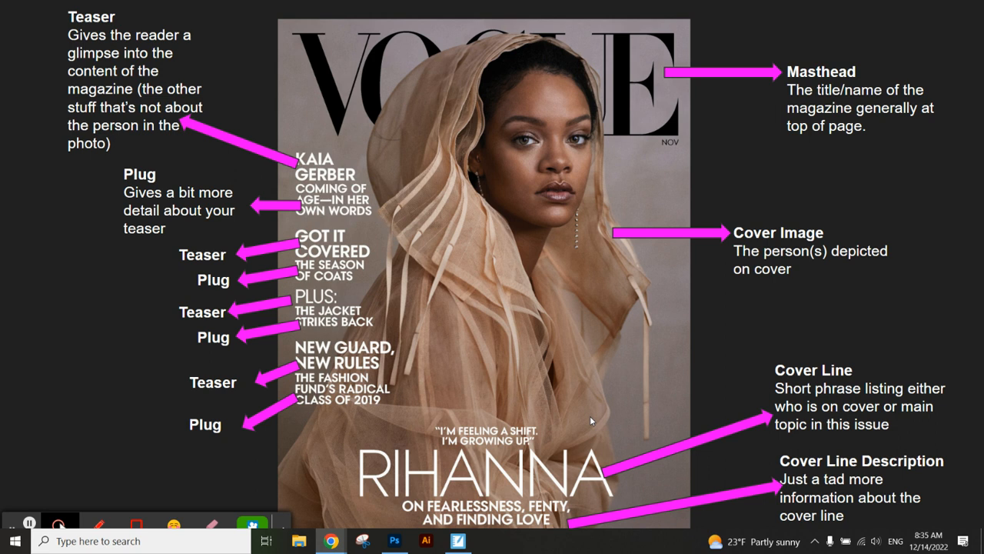
{"action": "mouse_move", "coordinate": [486, 309]}
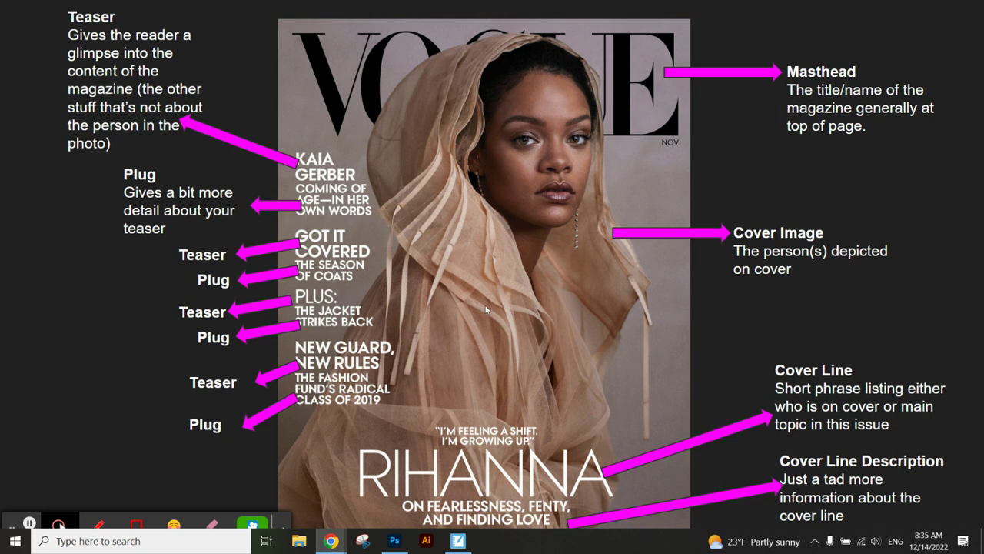
{"action": "mouse_move", "coordinate": [507, 305]}
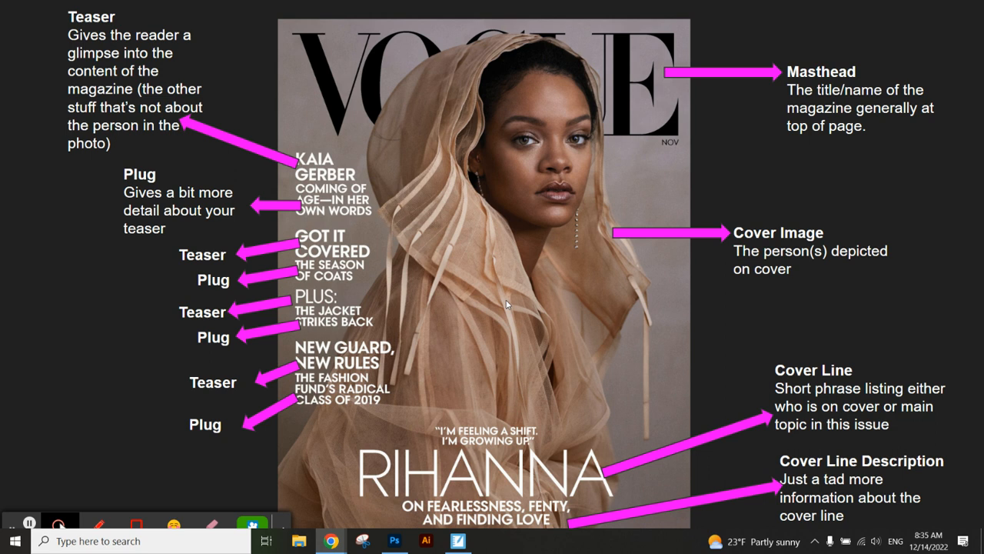
{"action": "mouse_move", "coordinate": [505, 485]}
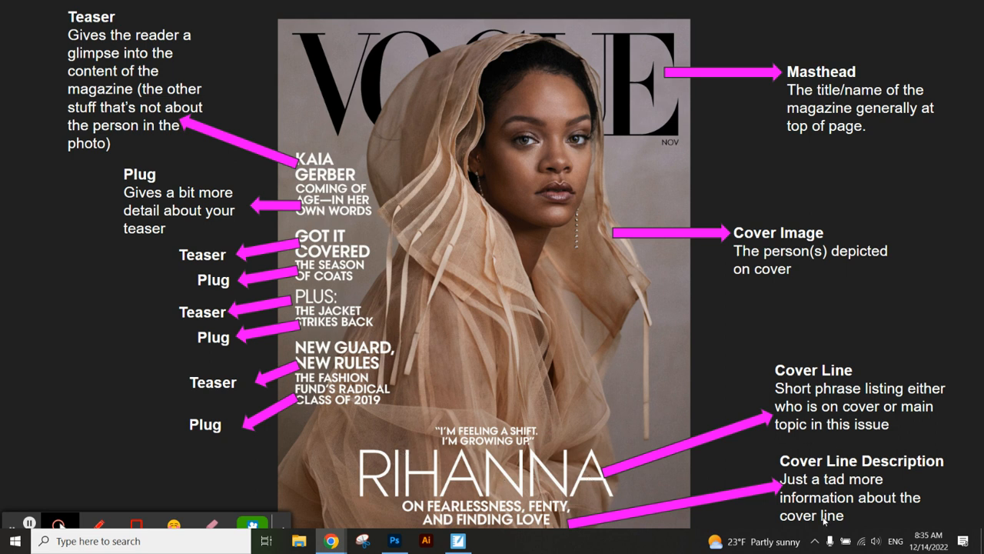
{"action": "mouse_move", "coordinate": [756, 516]}
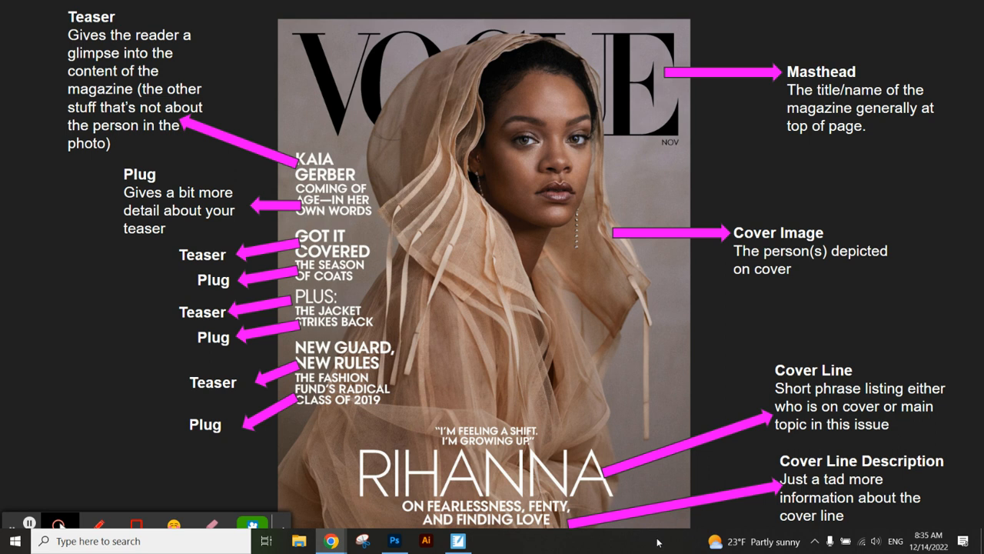
{"action": "mouse_move", "coordinate": [331, 541]}
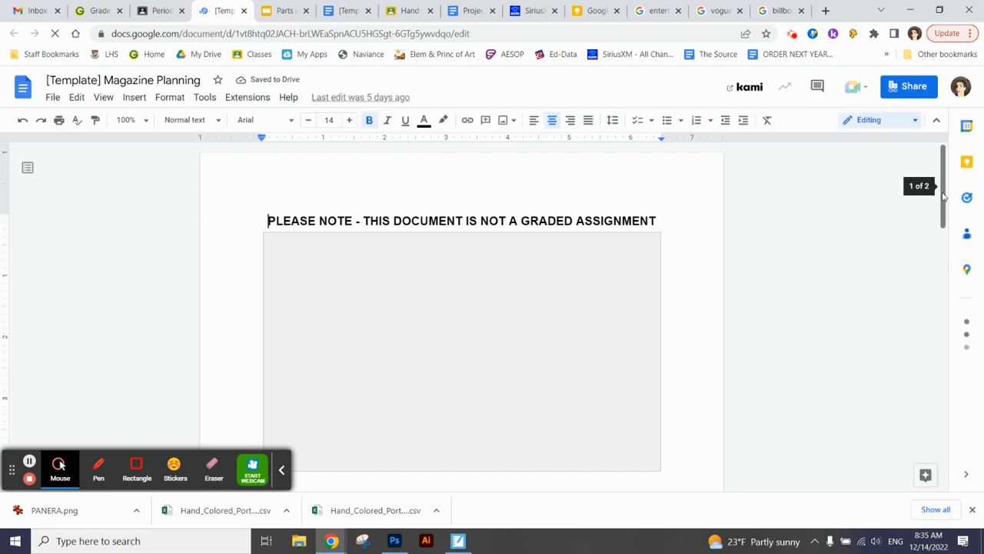
{"action": "scroll", "scroll_direction": "down", "scroll_amount": 3}
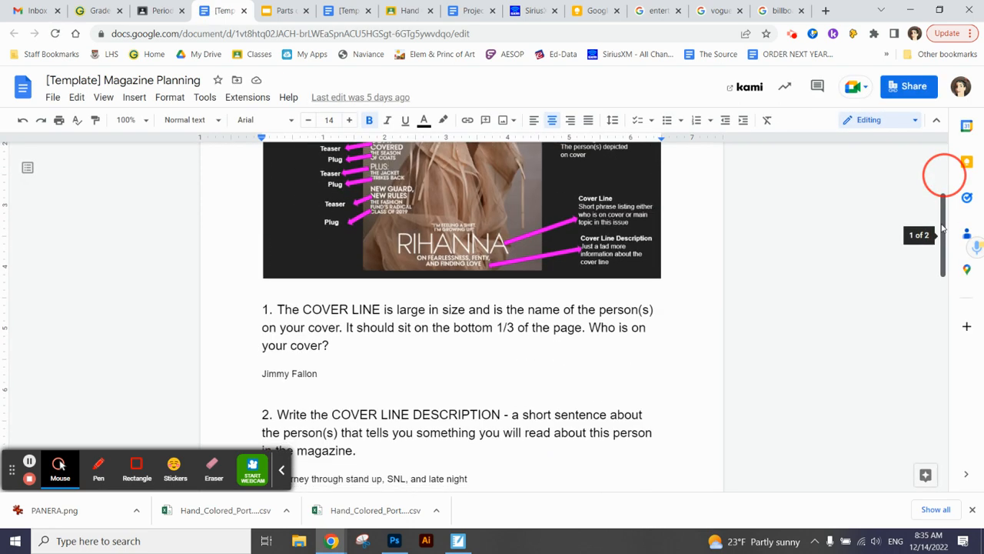
{"action": "scroll", "scroll_direction": "down", "scroll_amount": 3}
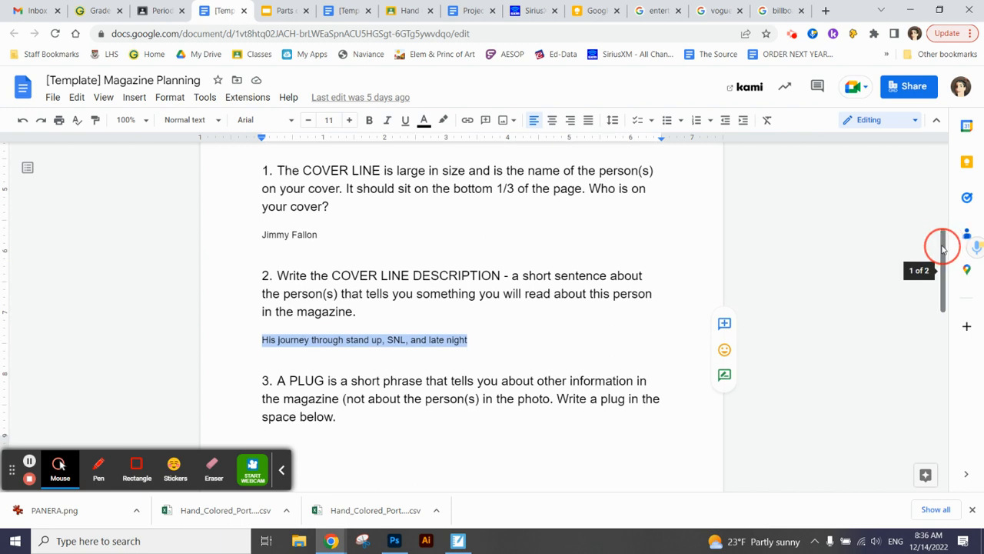
{"action": "mouse_move", "coordinate": [938, 271]}
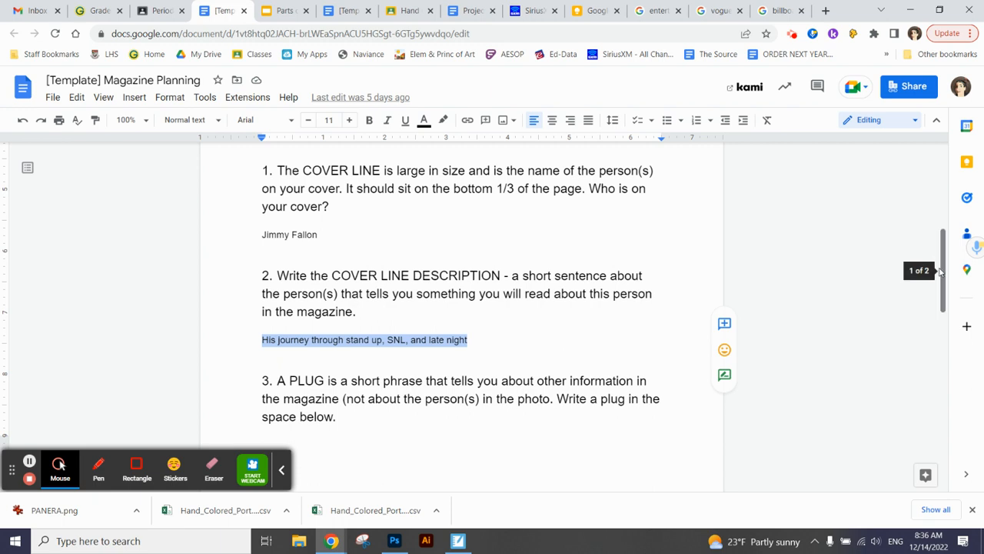
{"action": "scroll", "scroll_direction": "up", "scroll_amount": 3}
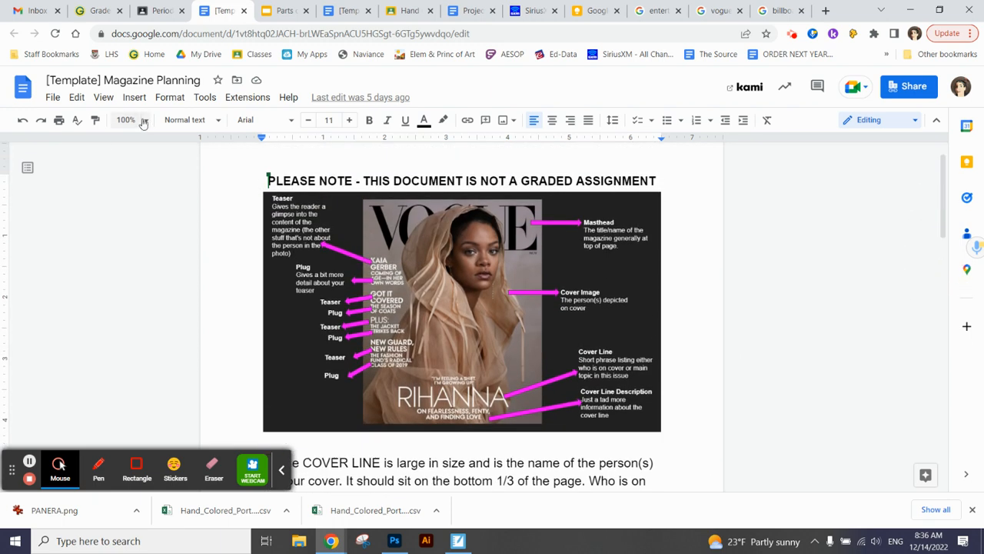
{"action": "left_click", "coordinate": [126, 120]}
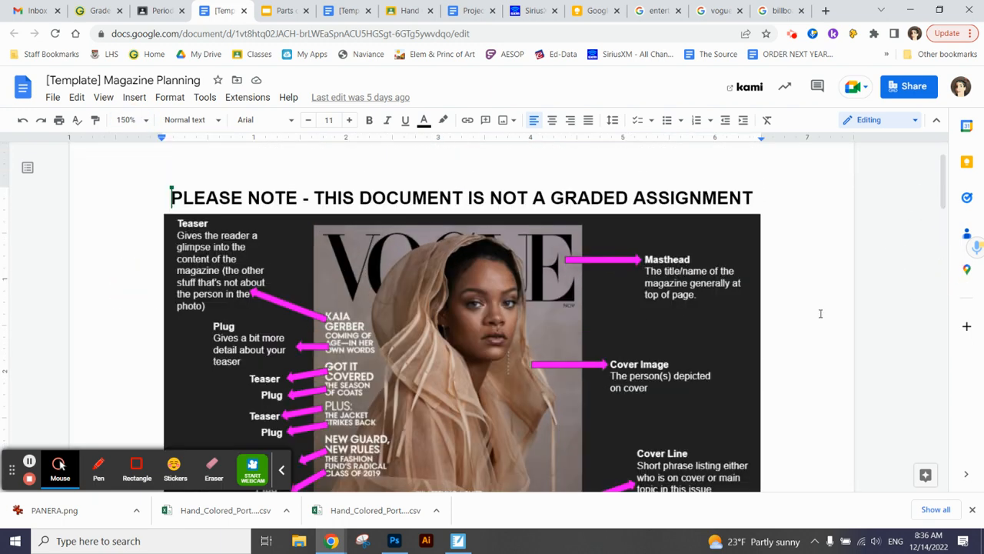
{"action": "scroll", "scroll_direction": "down", "scroll_amount": 3}
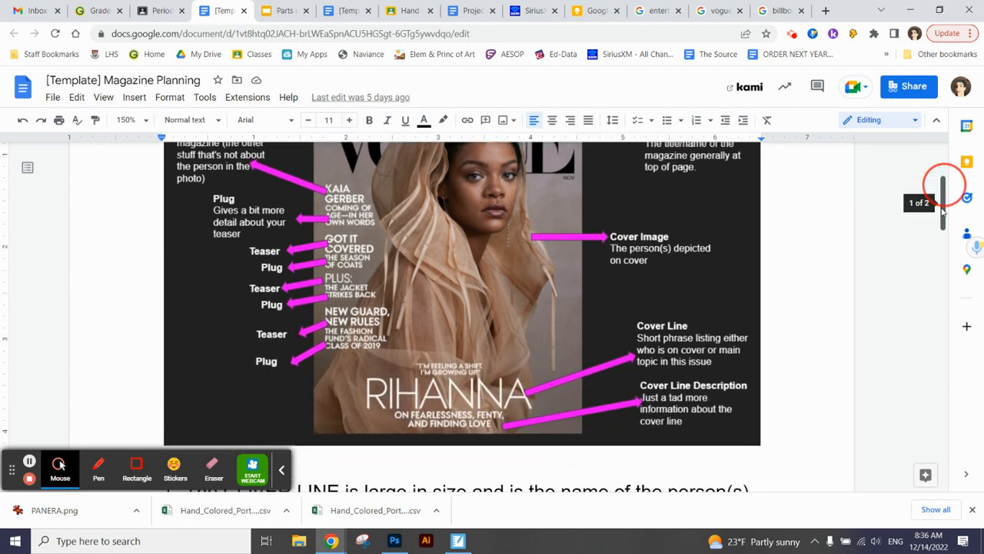
{"action": "scroll", "scroll_direction": "up", "scroll_amount": 3}
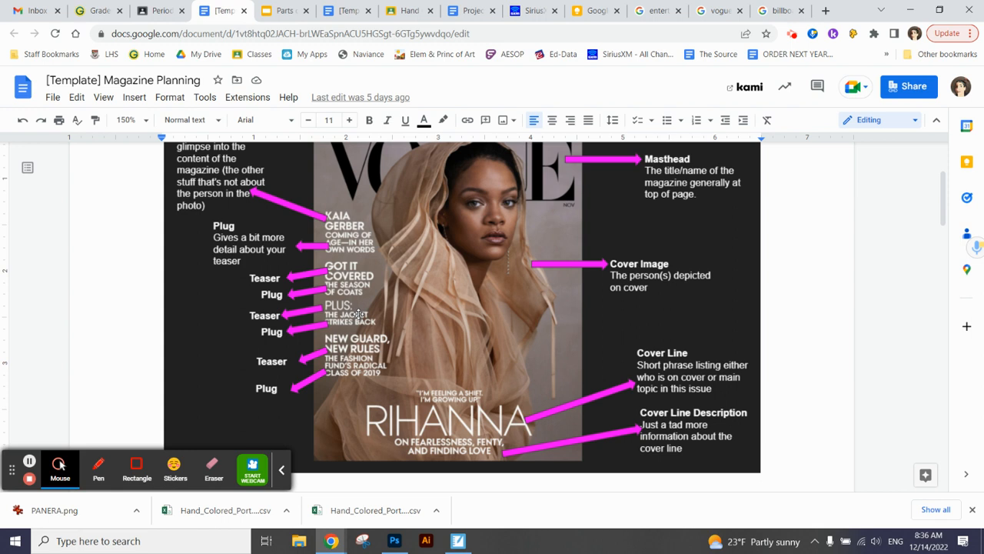
{"action": "mouse_move", "coordinate": [513, 348]}
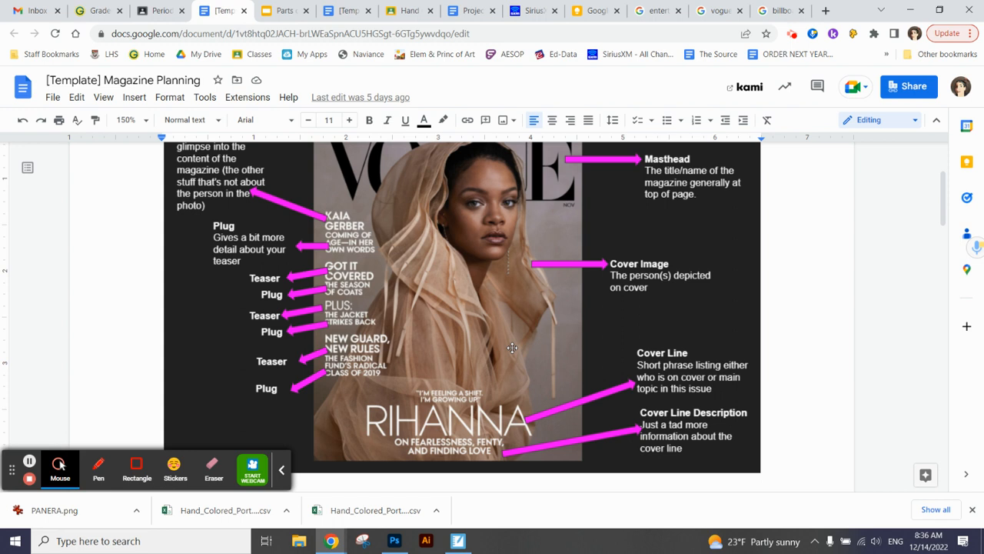
{"action": "mouse_move", "coordinate": [825, 255]}
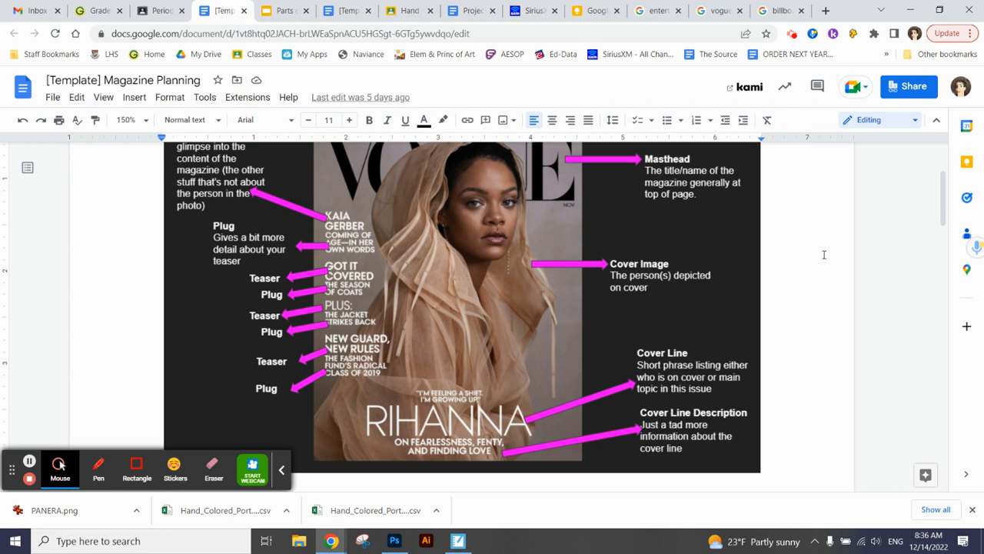
{"action": "scroll", "scroll_direction": "down", "scroll_amount": 3}
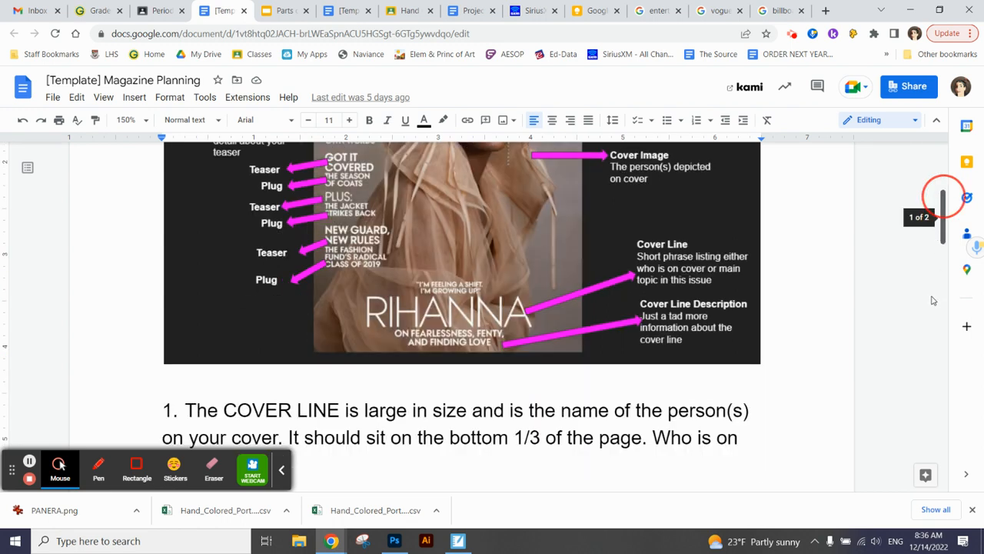
{"action": "scroll", "scroll_direction": "down", "scroll_amount": 3}
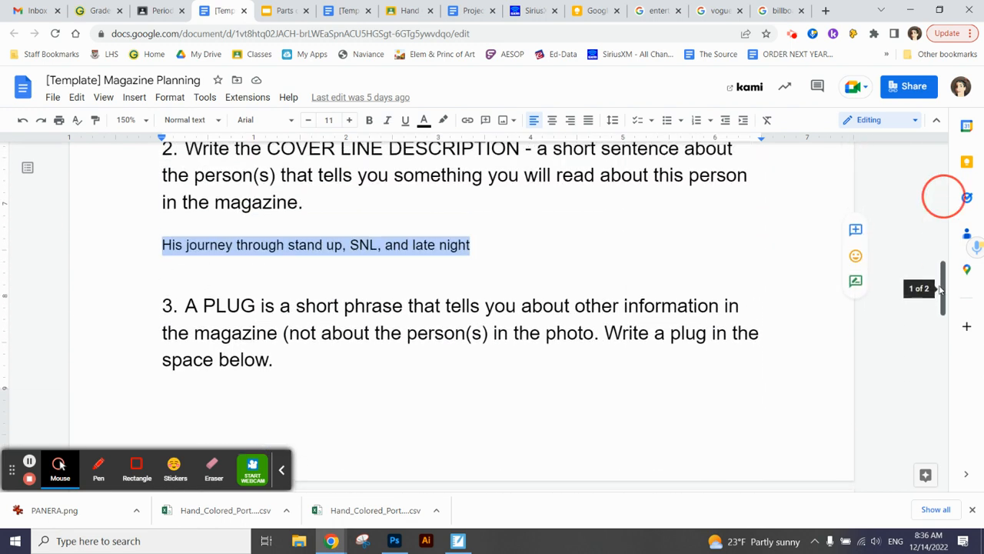
{"action": "scroll", "scroll_direction": "down", "scroll_amount": 3}
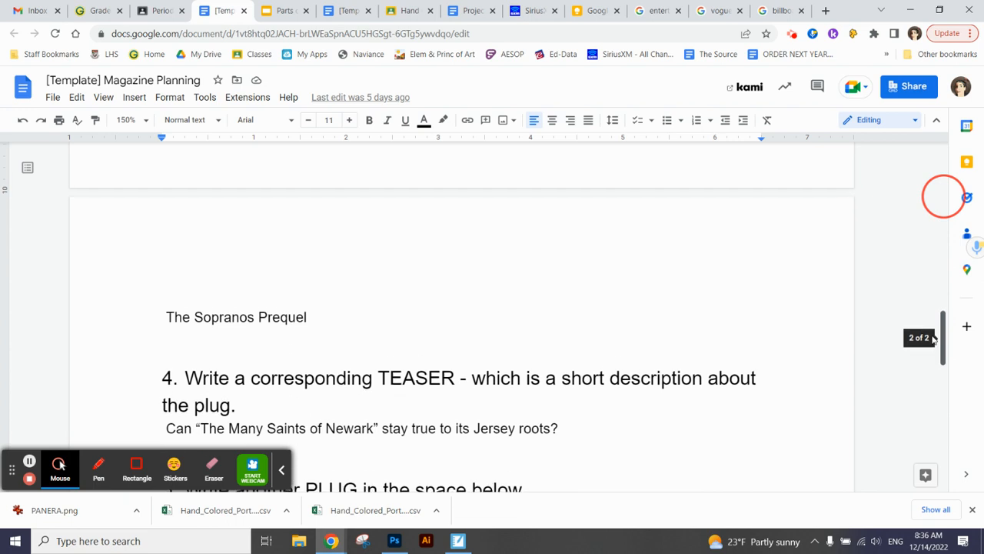
{"action": "scroll", "scroll_direction": "up", "scroll_amount": 3}
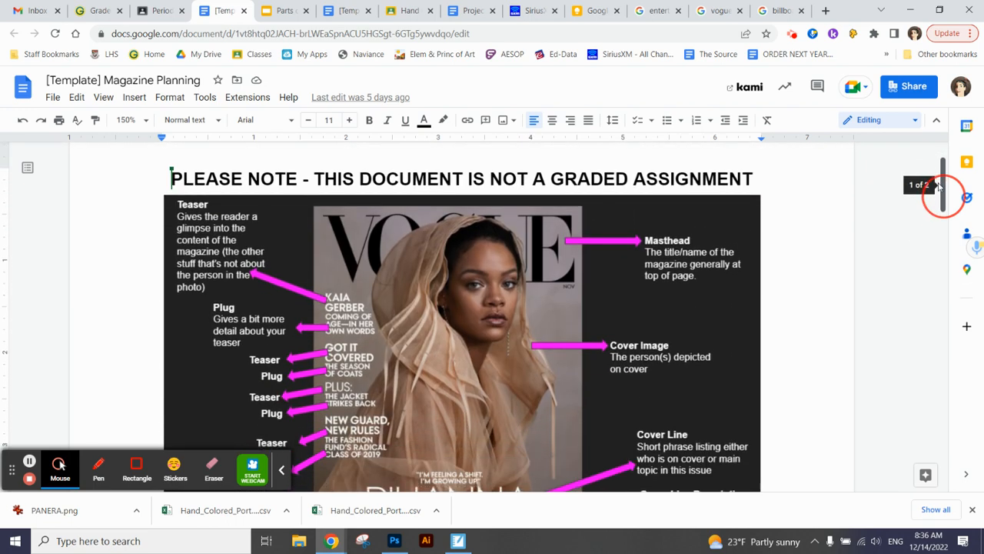
{"action": "scroll", "scroll_direction": "down", "scroll_amount": 3}
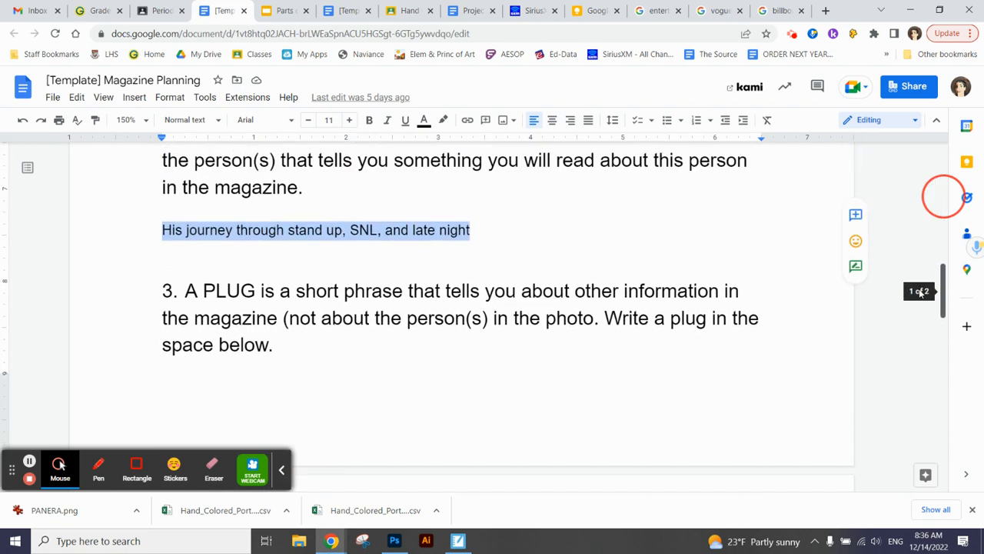
{"action": "scroll", "scroll_direction": "down", "scroll_amount": 3}
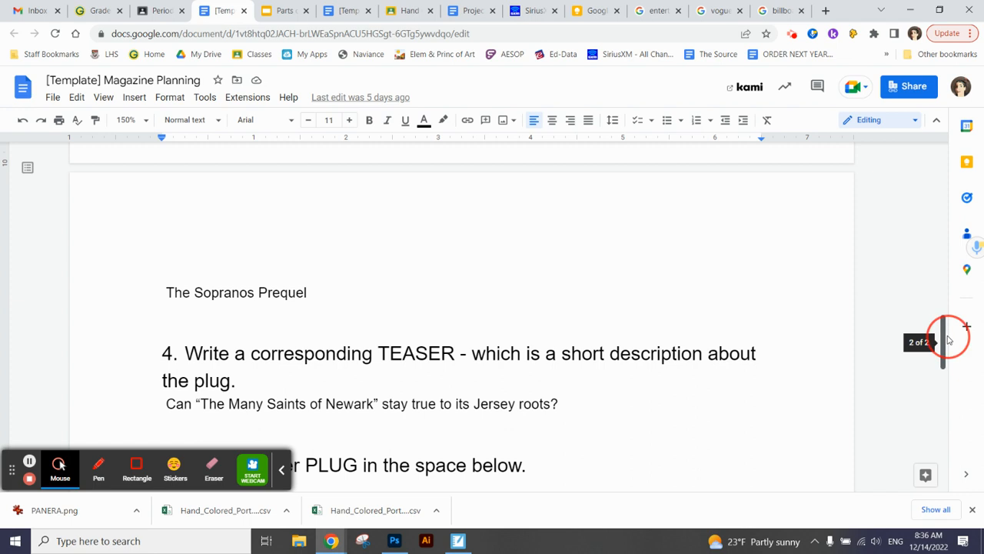
{"action": "scroll", "scroll_direction": "down", "scroll_amount": 3}
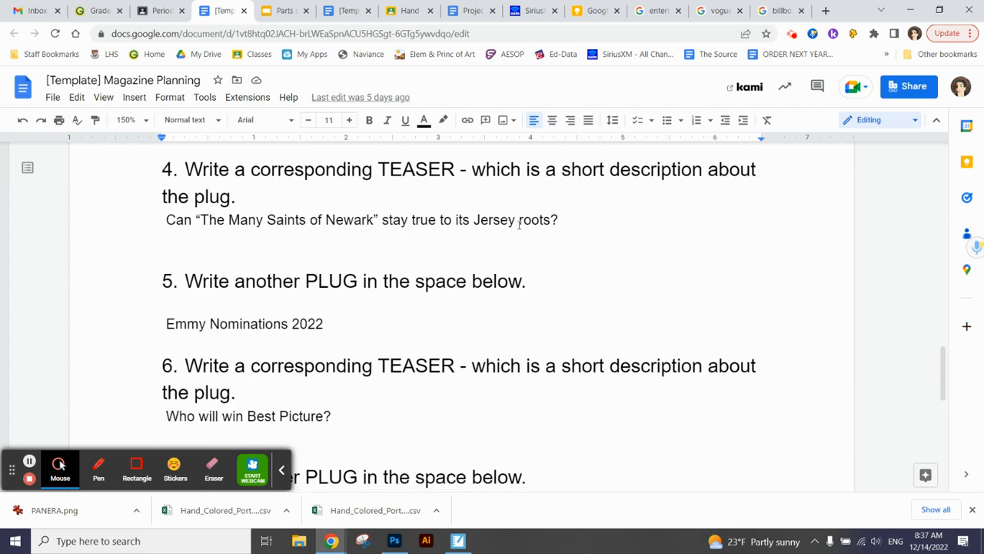
{"action": "triple_click", "coordinate": [360, 218]}
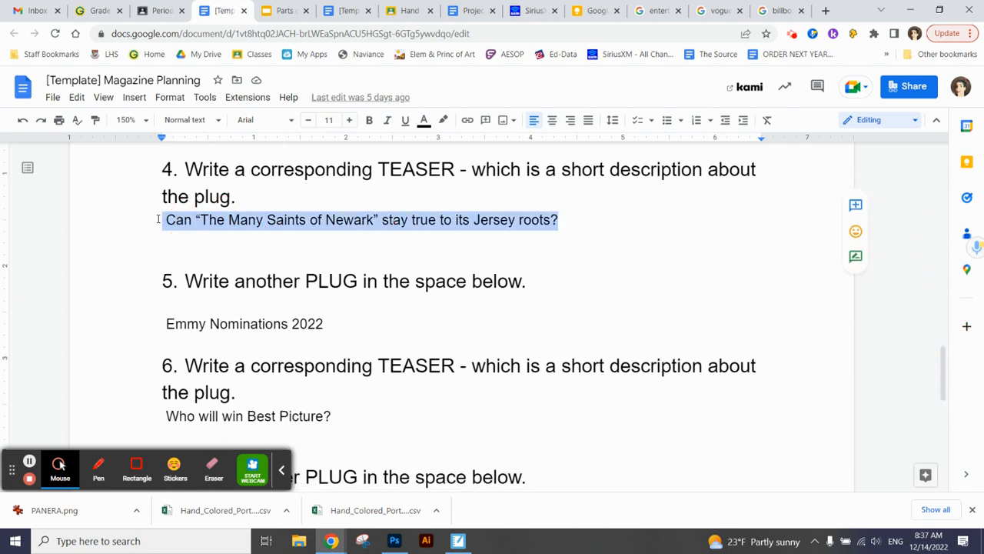
{"action": "mouse_move", "coordinate": [817, 254]}
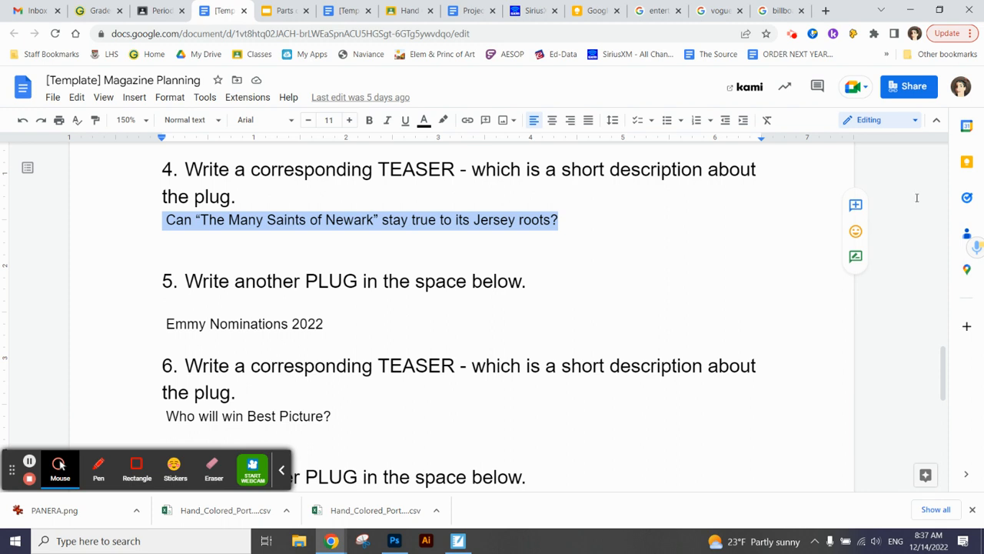
{"action": "scroll", "scroll_direction": "down", "scroll_amount": 3}
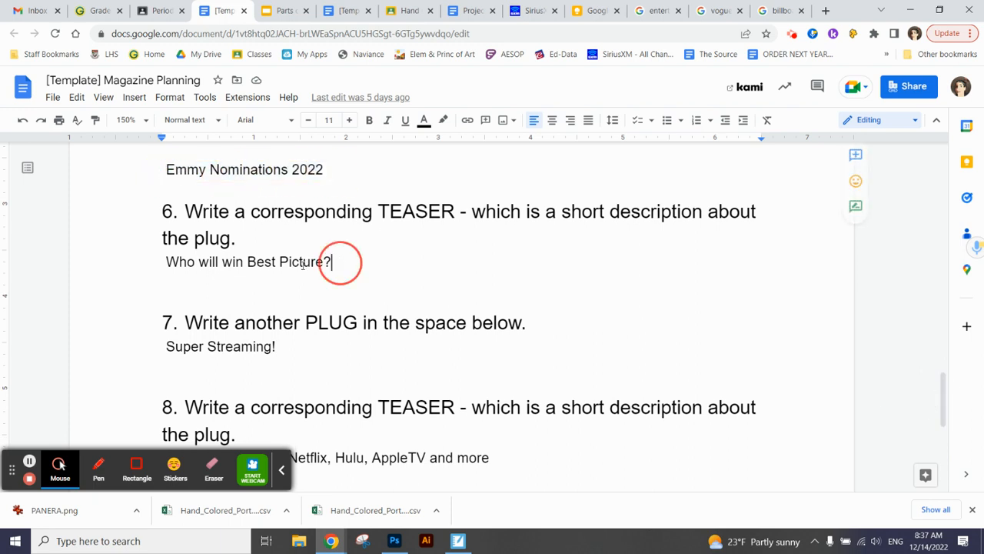
{"action": "triple_click", "coordinate": [246, 261]}
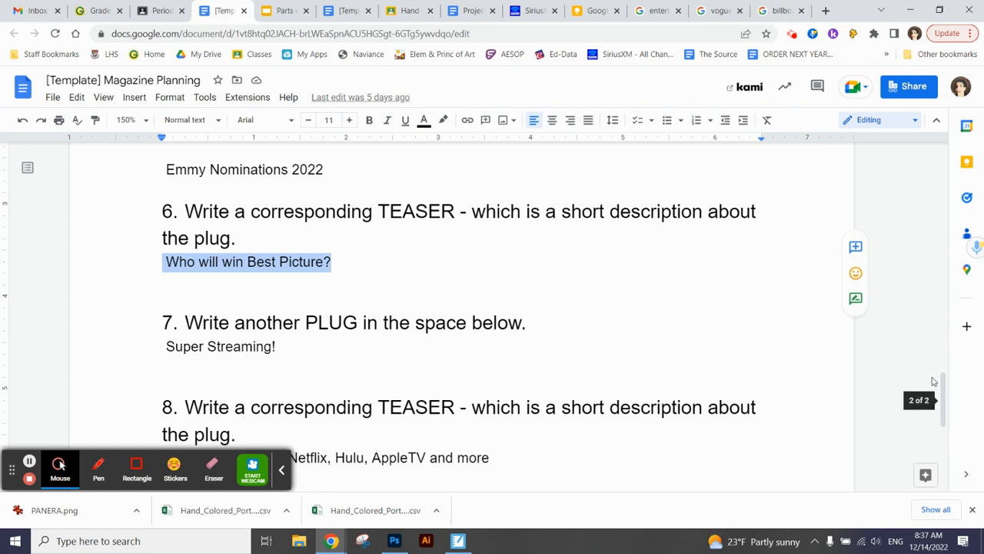
{"action": "scroll", "scroll_direction": "down", "scroll_amount": 3}
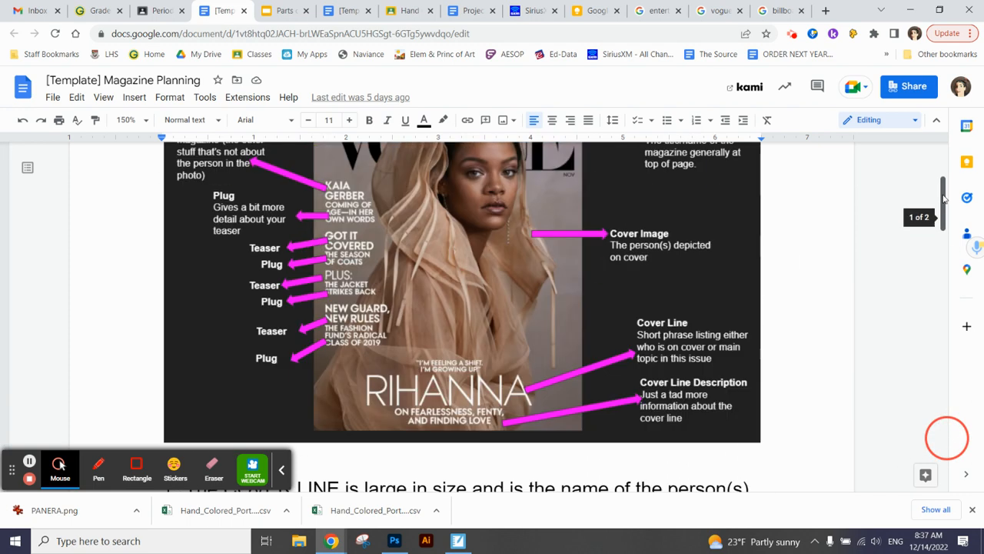
{"action": "scroll", "scroll_direction": "up", "scroll_amount": 3}
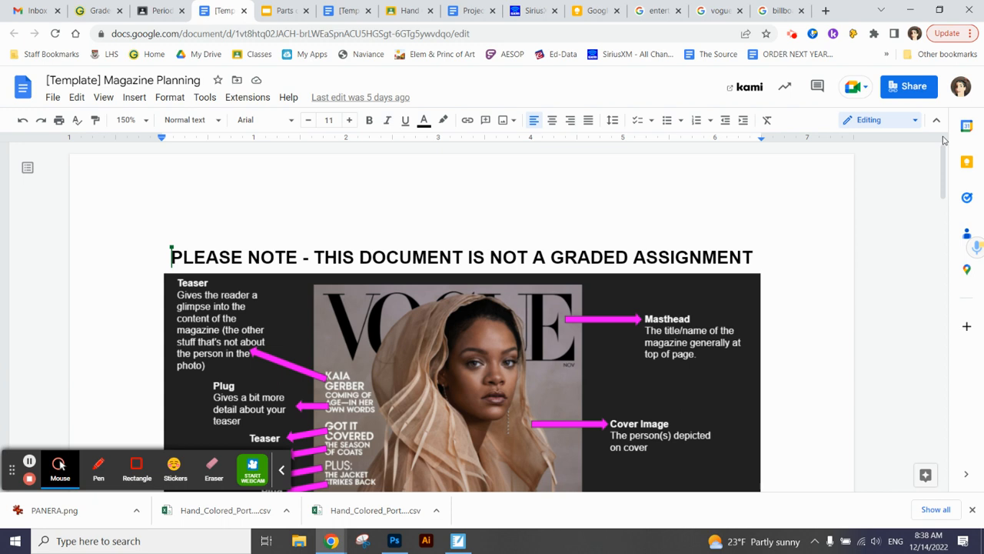
{"action": "mouse_move", "coordinate": [943, 185]}
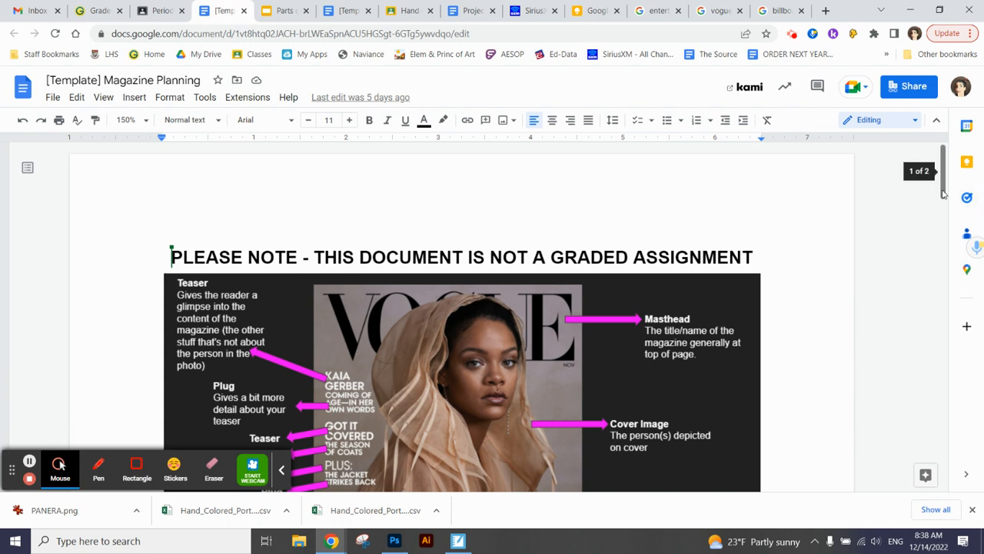